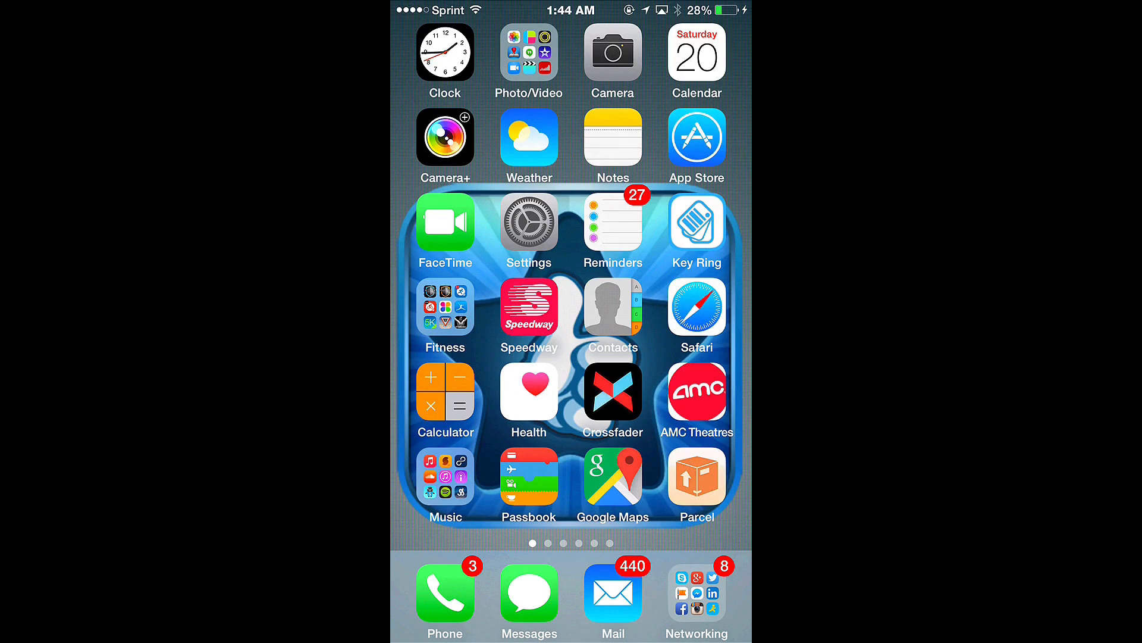
Navigate Settings > General > Keyboard > Shortcuts to reach the text shortcuts list
{"action": "left_click", "coordinate": [529, 222]}
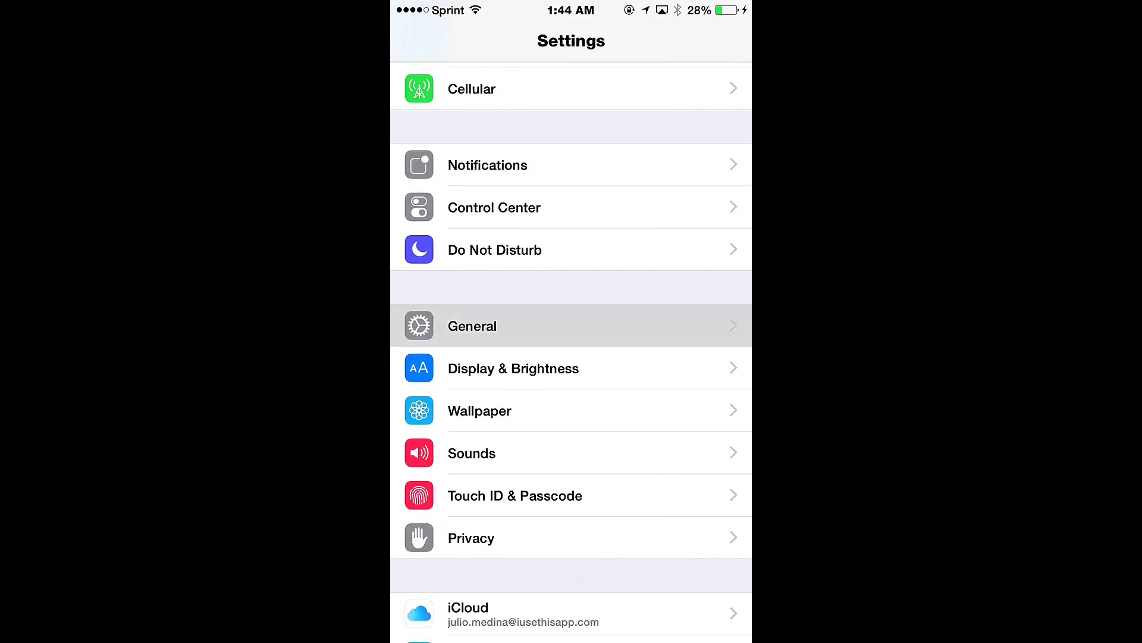
{"action": "left_click", "coordinate": [471, 326]}
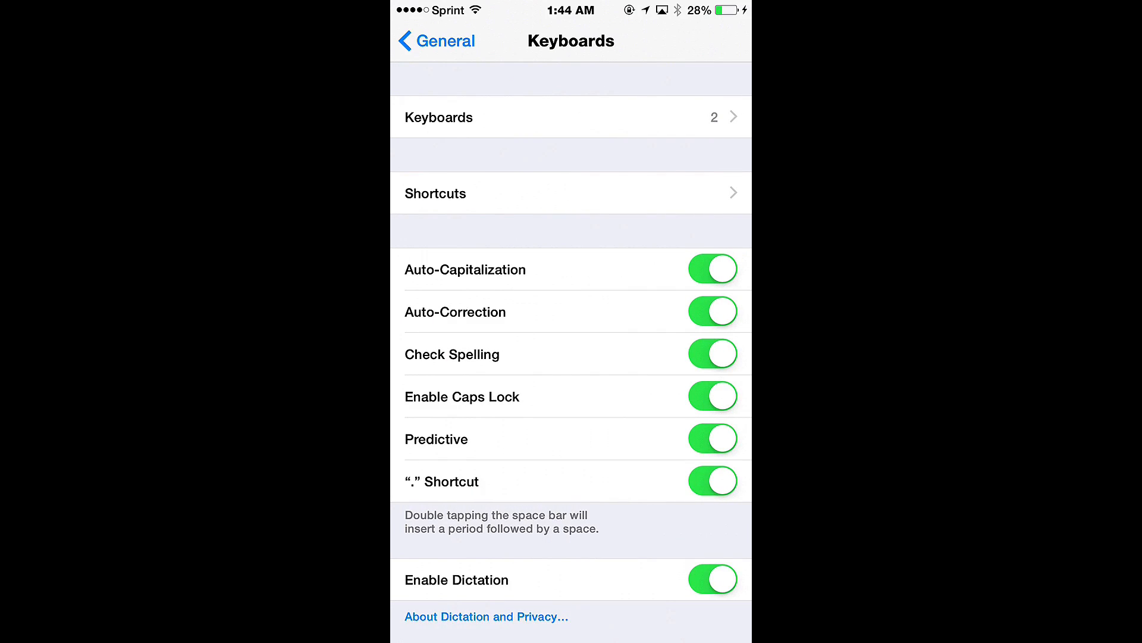
{"action": "left_click", "coordinate": [435, 193]}
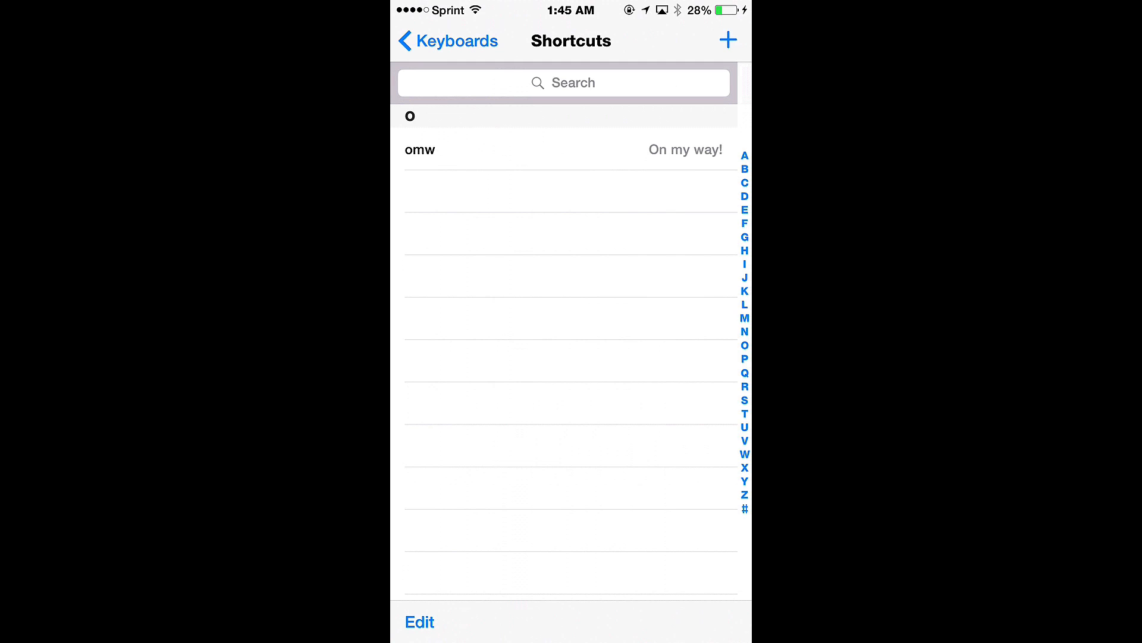
Add a new text shortcut and enter 'cyberdust' as its abbreviation
{"action": "left_click", "coordinate": [729, 40]}
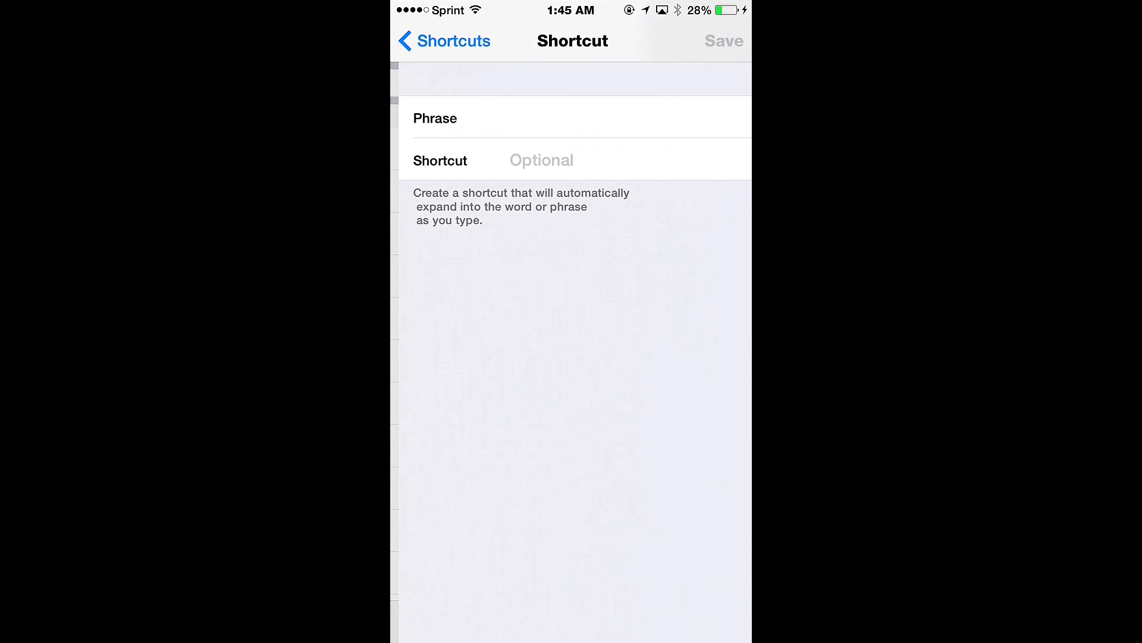
{"action": "left_click", "coordinate": [576, 117]}
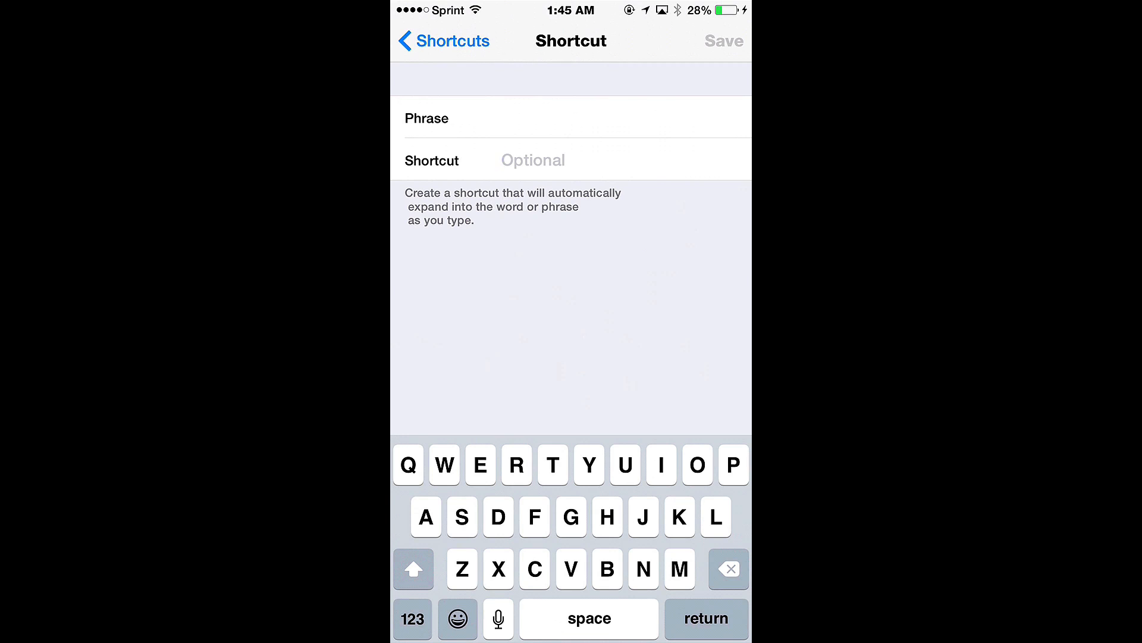
{"action": "type", "text": "cuber"}
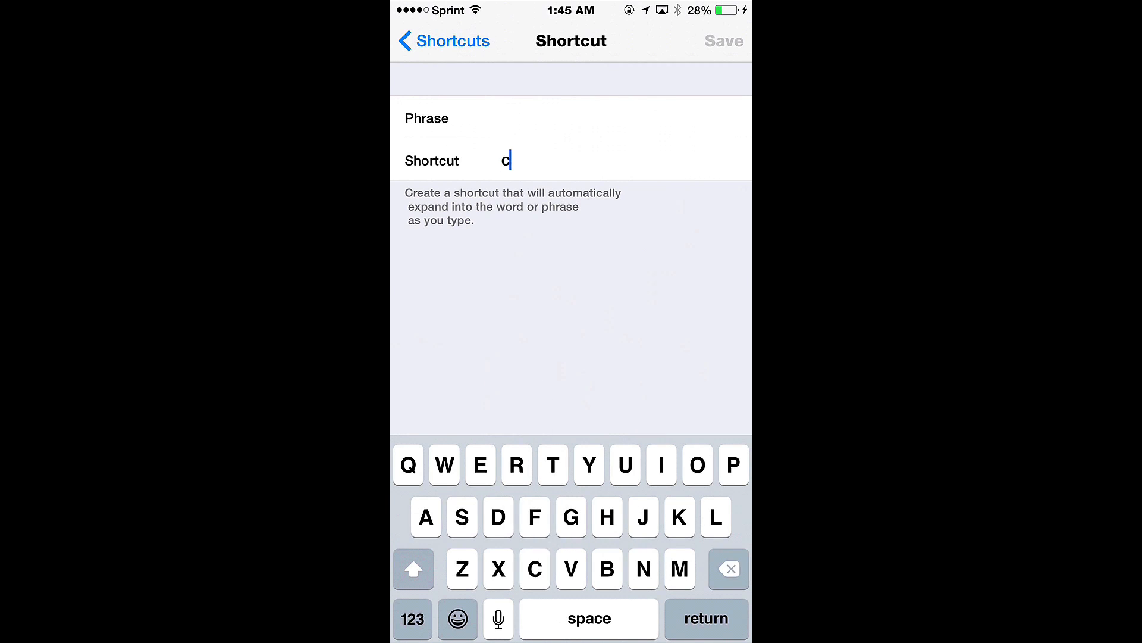
{"action": "type", "text": "yber"}
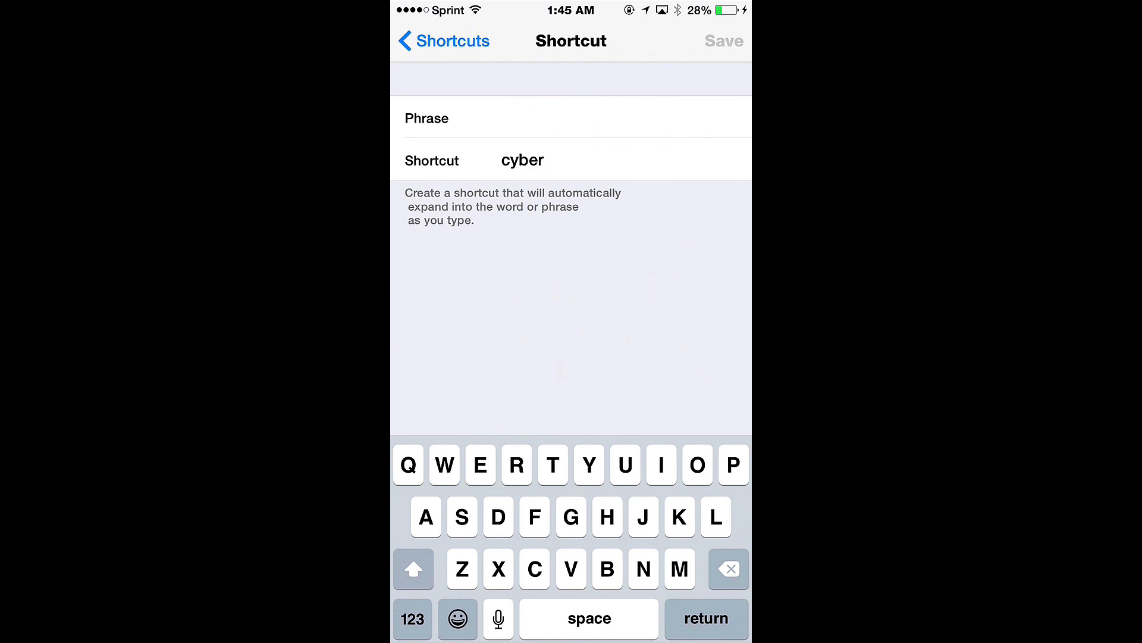
{"action": "type", "text": "dust"}
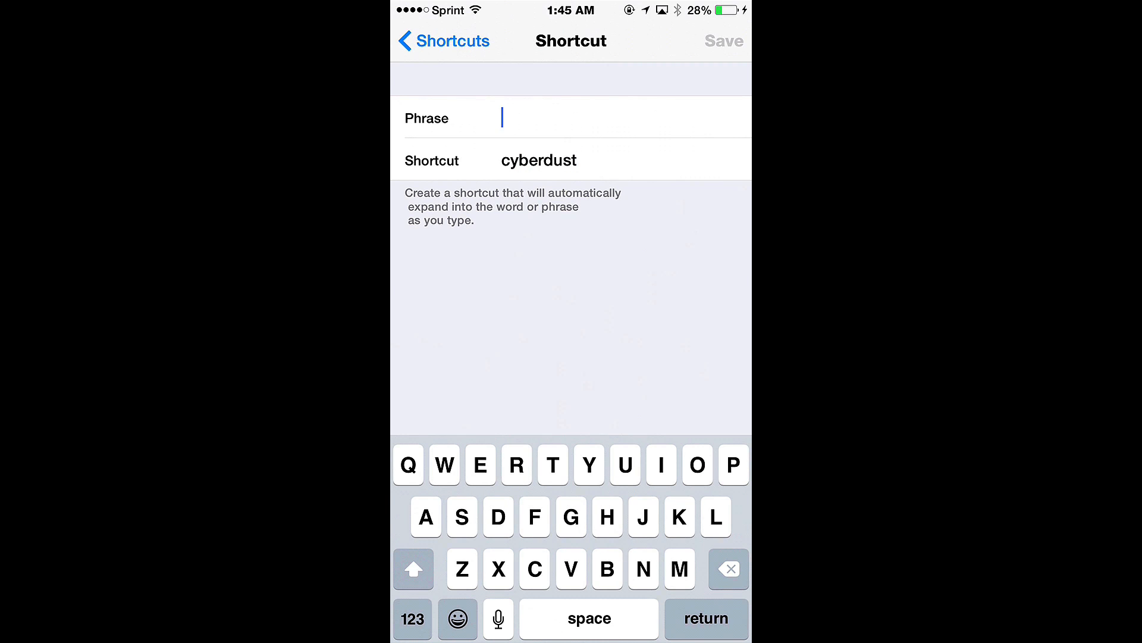
Paste the Cyberdust invite message as the phrase and save the cyberdust shortcut
{"action": "left_click", "coordinate": [500, 118]}
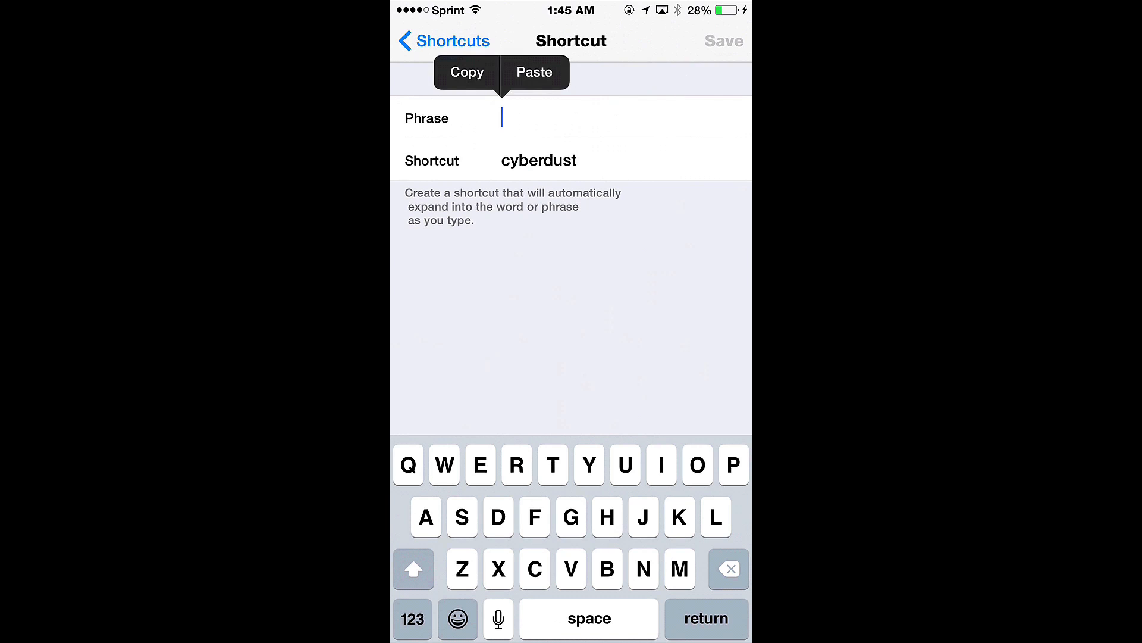
{"action": "left_click", "coordinate": [535, 72]}
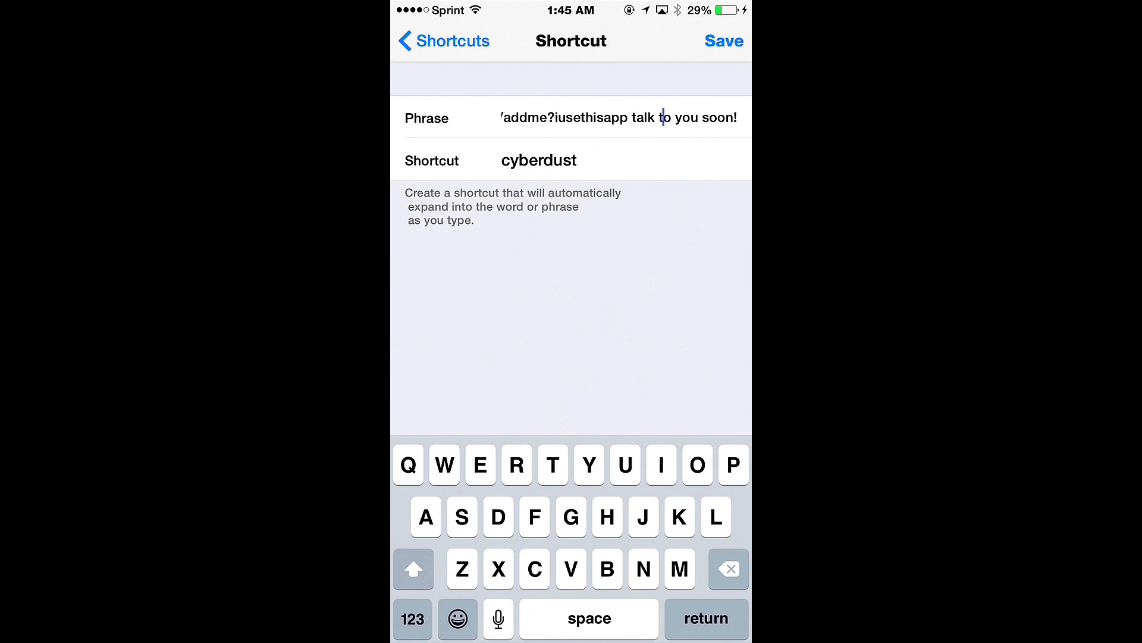
{"action": "left_click", "coordinate": [724, 42]}
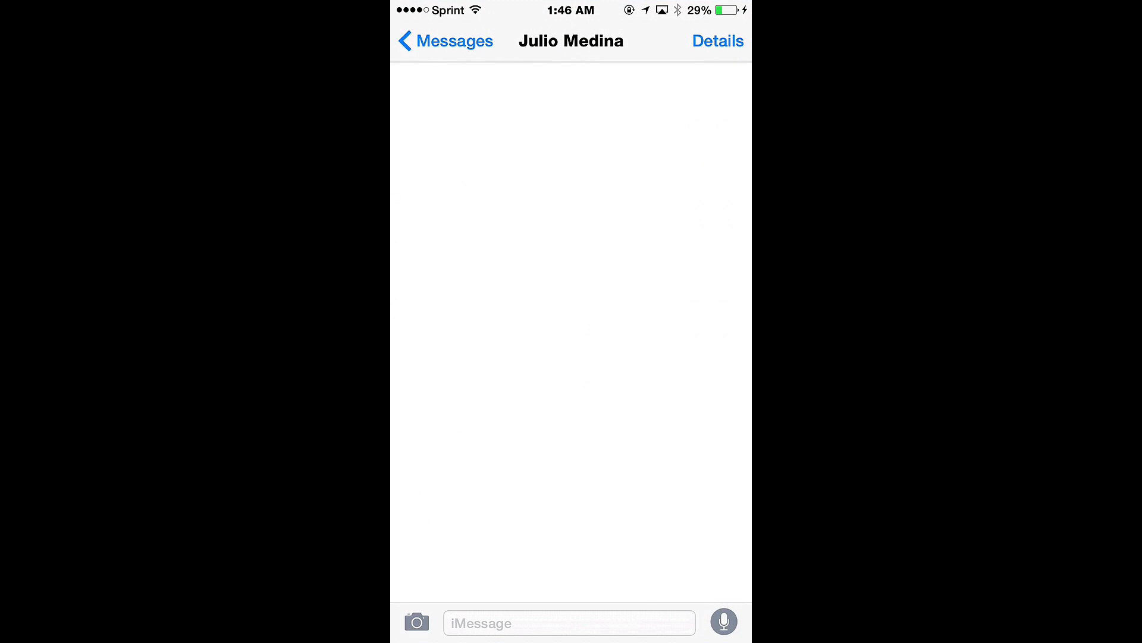
Type 'cy', accept the expanded Cyberdust invite suggestion, and send it as an iMessage
{"action": "left_click", "coordinate": [568, 622]}
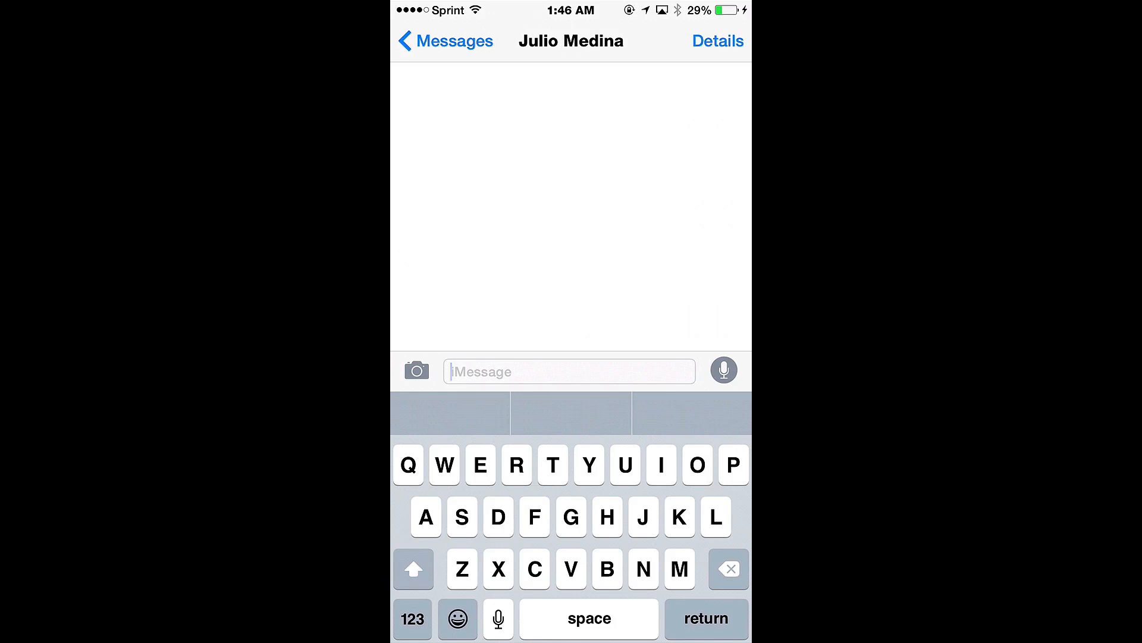
{"action": "type", "text": "cyberdus"}
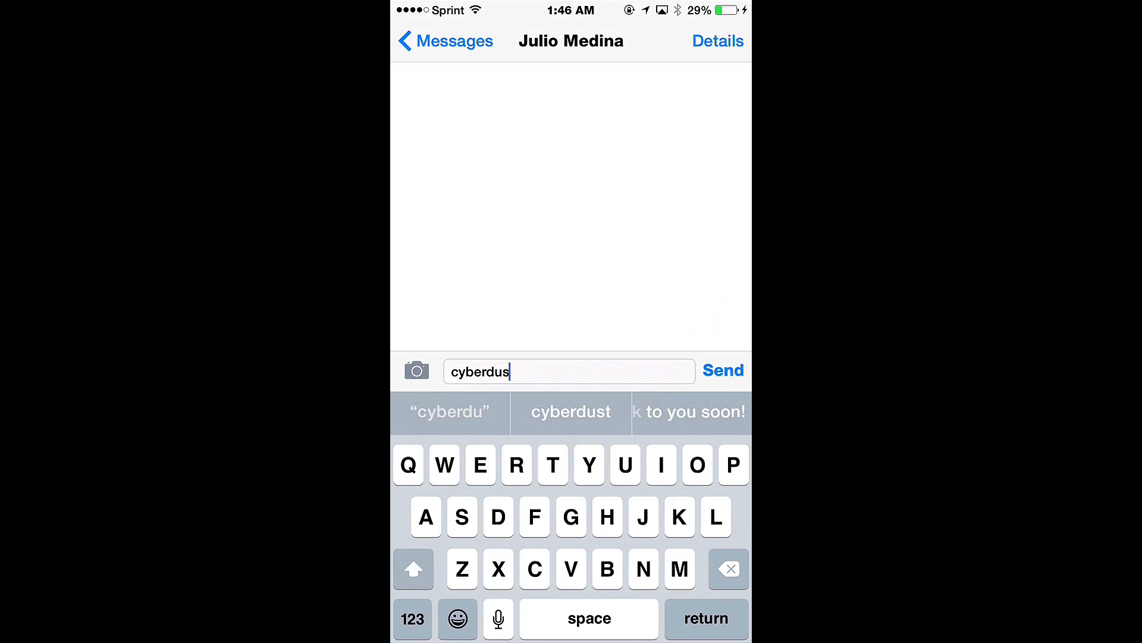
{"action": "left_click", "coordinate": [571, 411]}
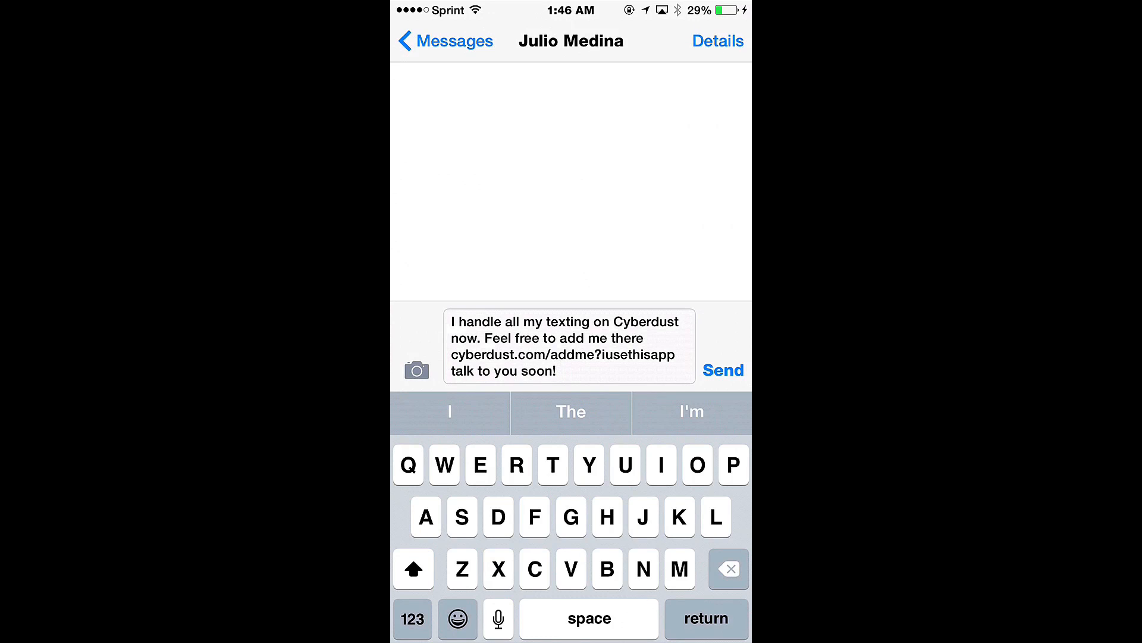
{"action": "left_click", "coordinate": [722, 370]}
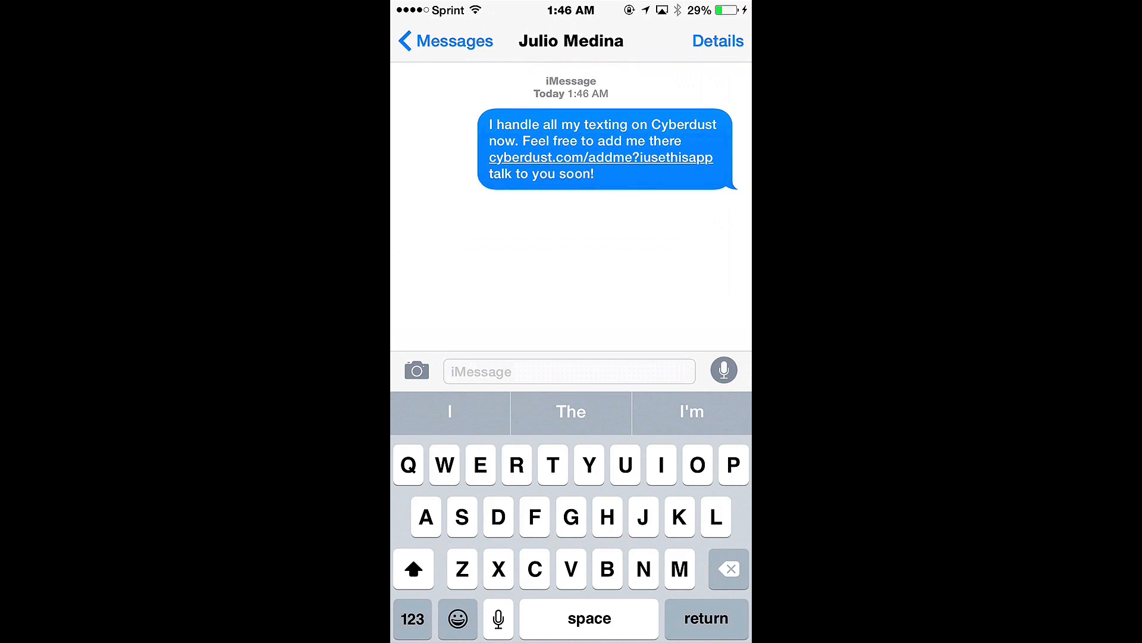